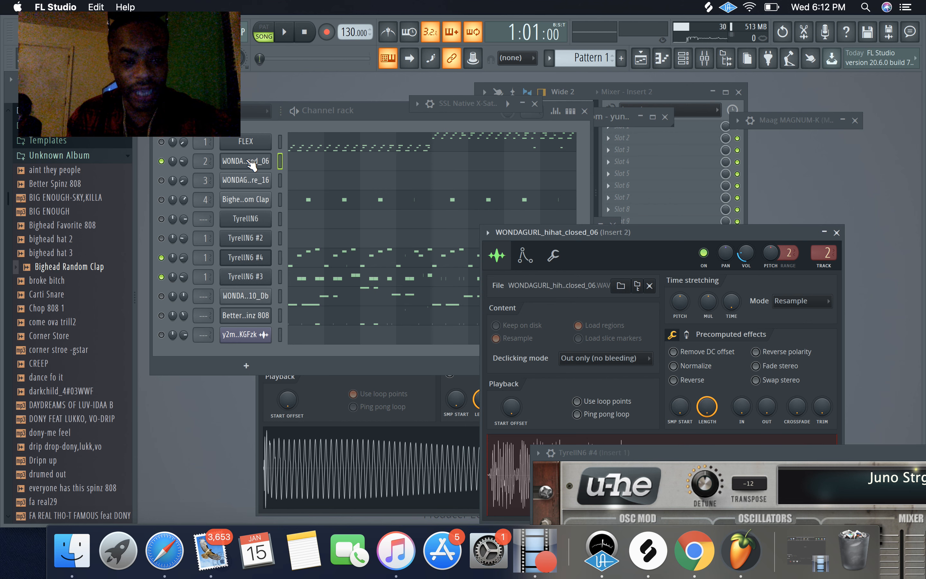
Step: Check the snare channel's options, then bring the Channel rack back to the front
right_click(245, 161)
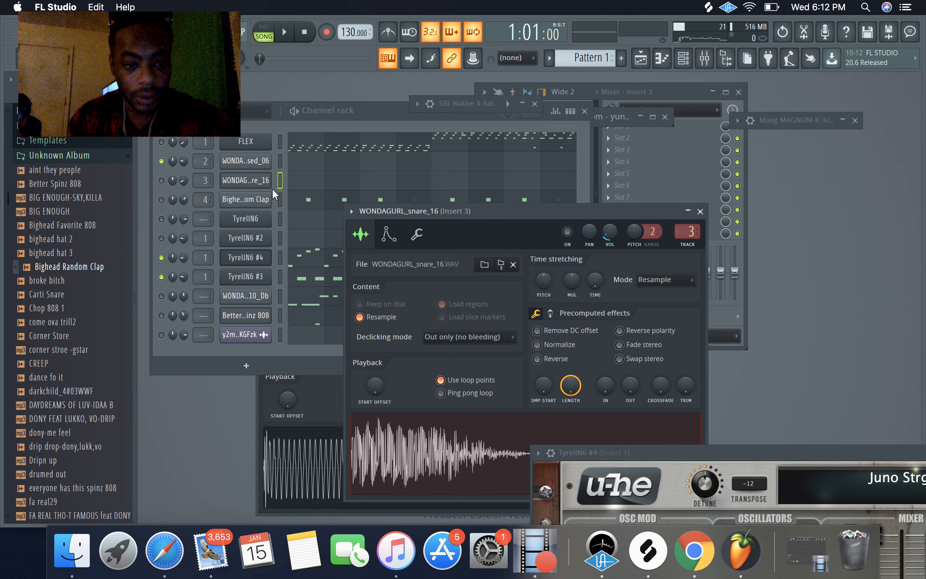
left_click(284, 33)
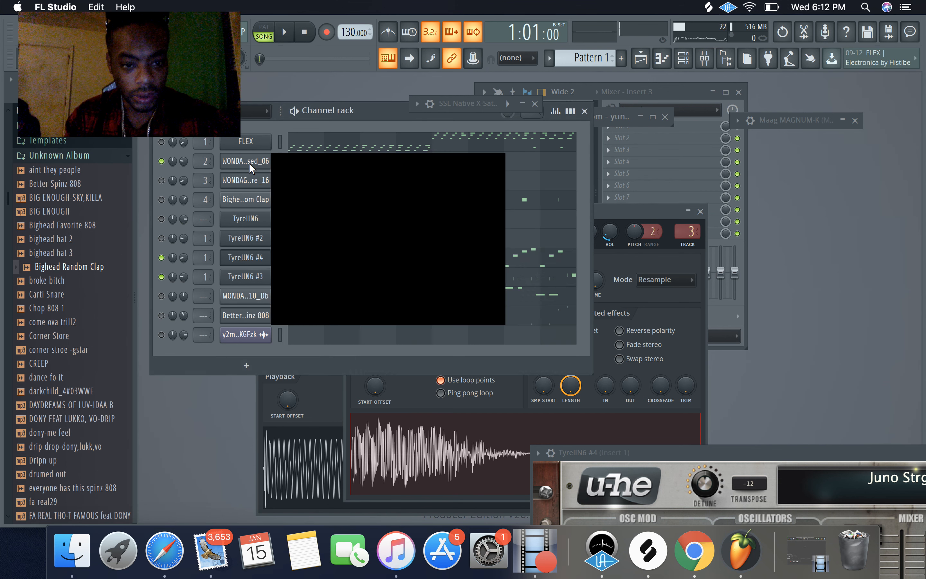
Step: Clone the closed hi-hat channel (WONDA..sed_06) via its right-click menu
right_click(245, 161)
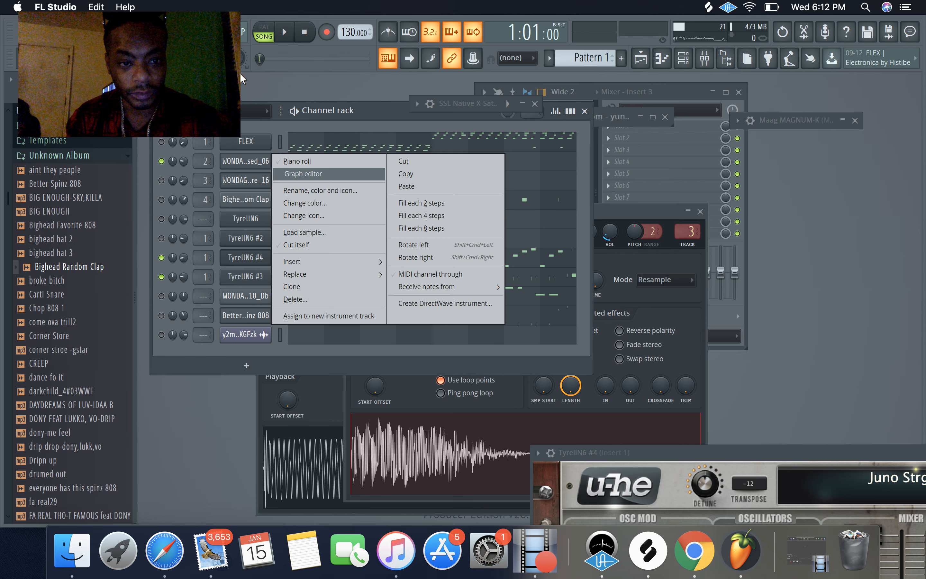
left_click(286, 32)
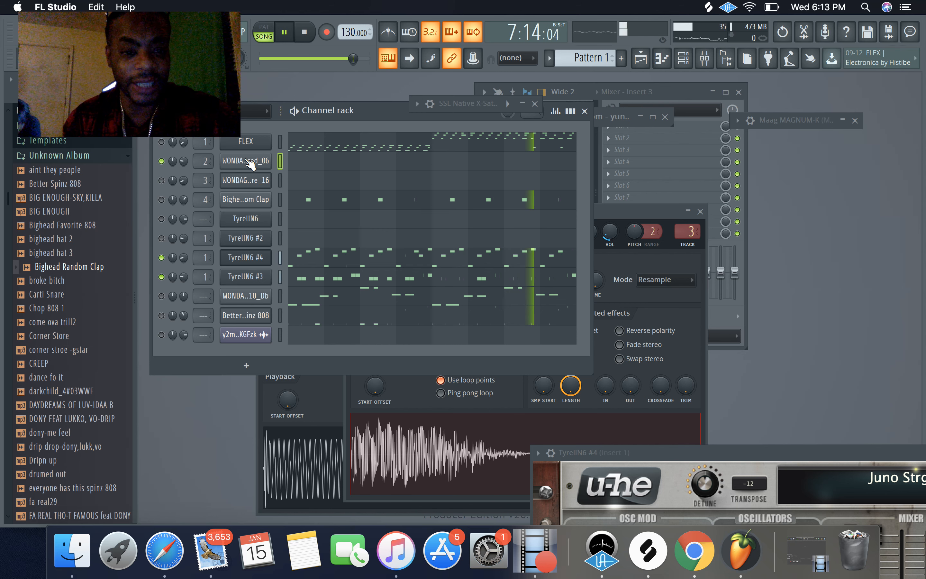
right_click(245, 161)
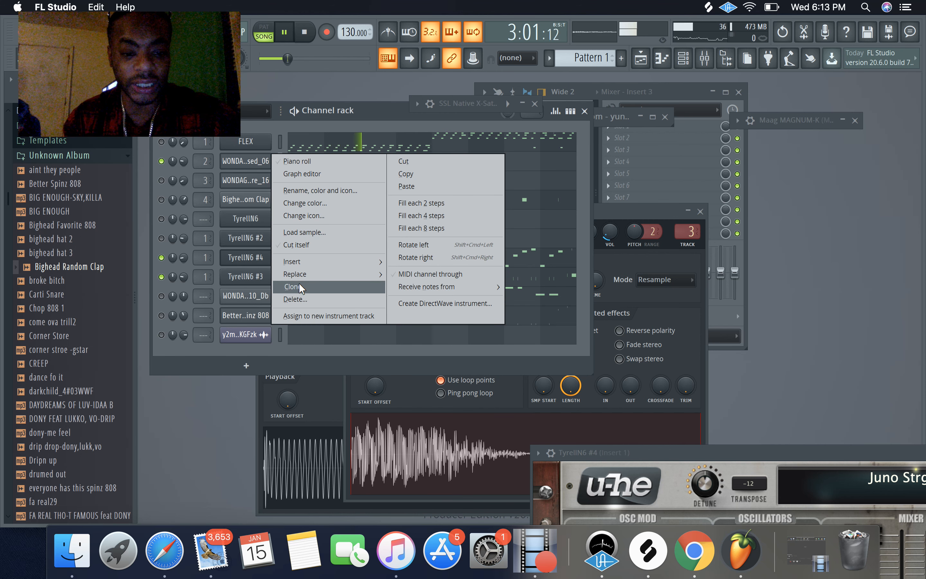
left_click(293, 287)
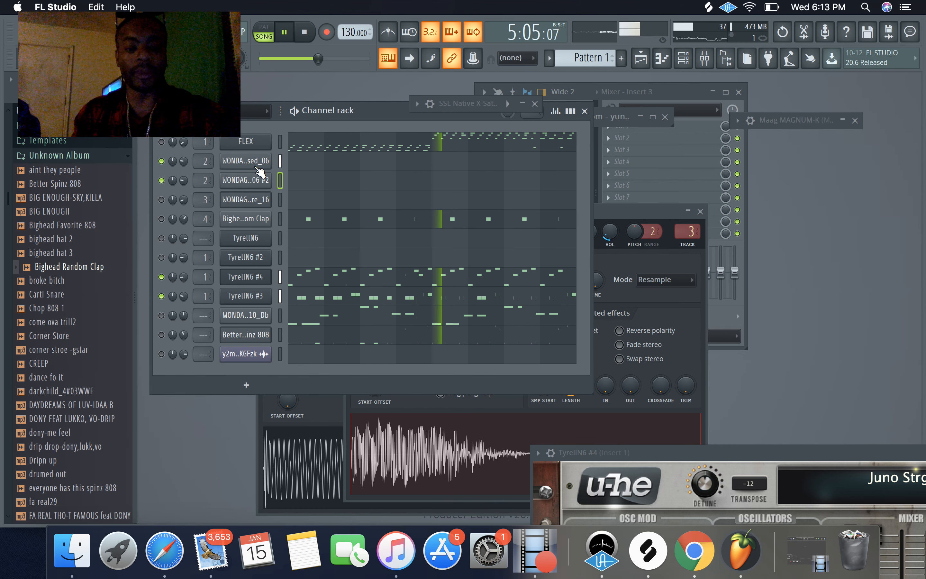
Step: Show the cloned hi-hat's Channel settings and stop playback
left_click(245, 160)
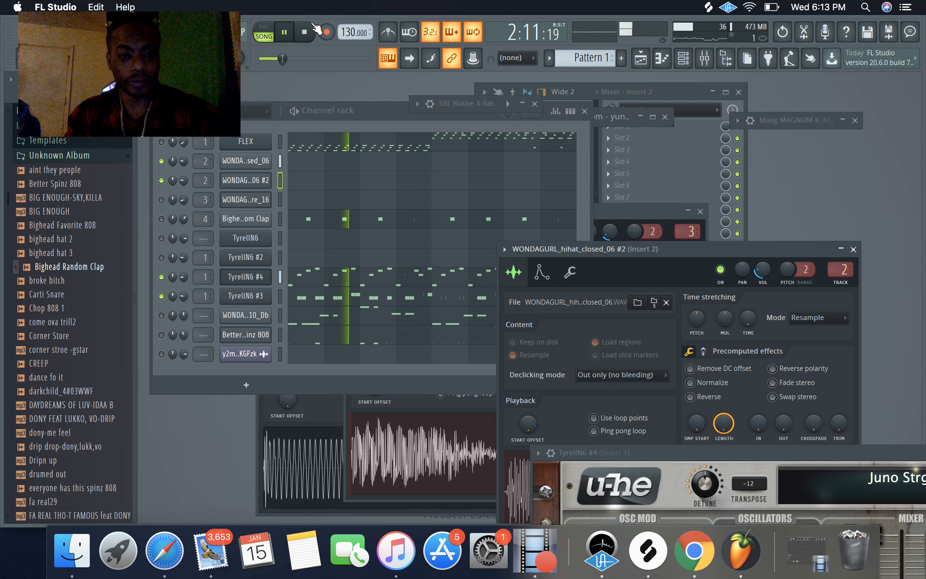
left_click(304, 32)
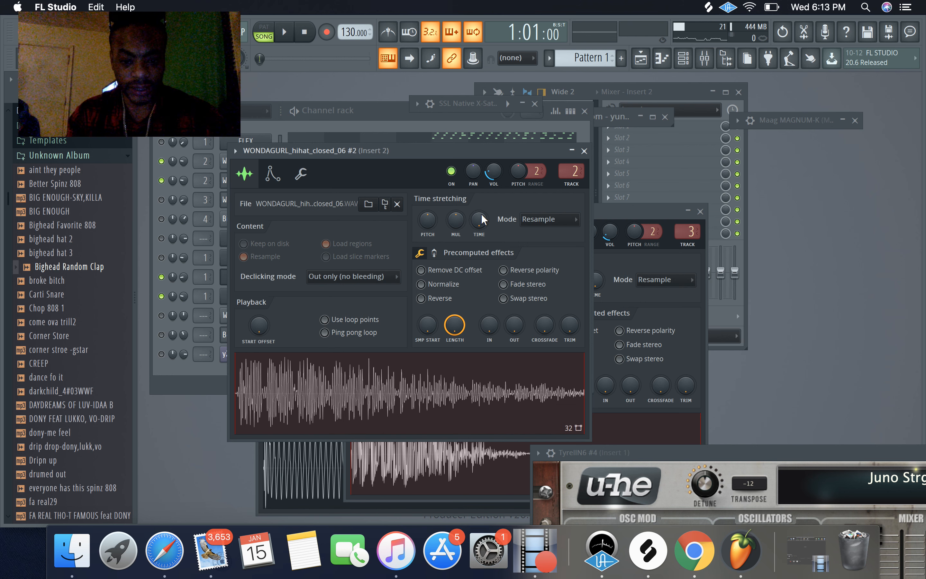
mouse_move(451, 264)
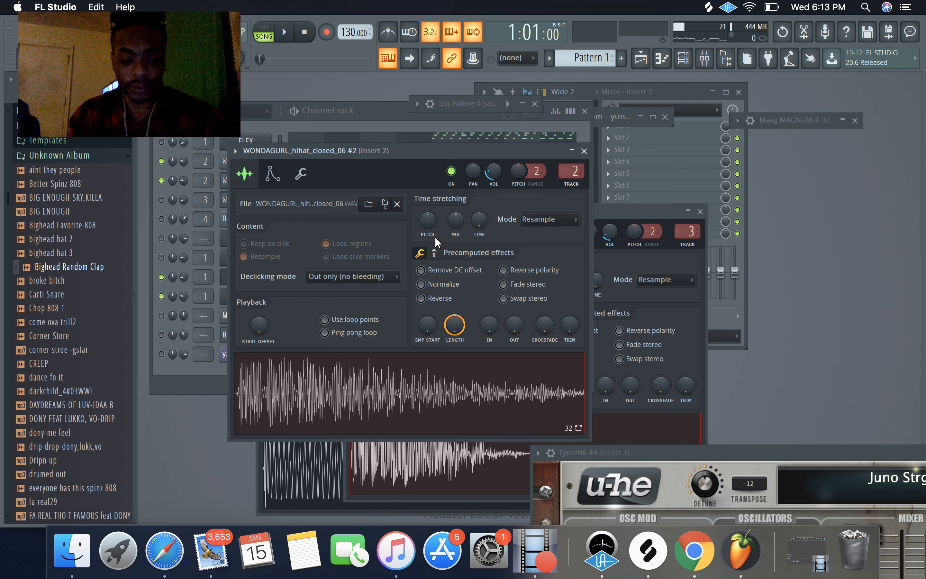
mouse_move(419, 186)
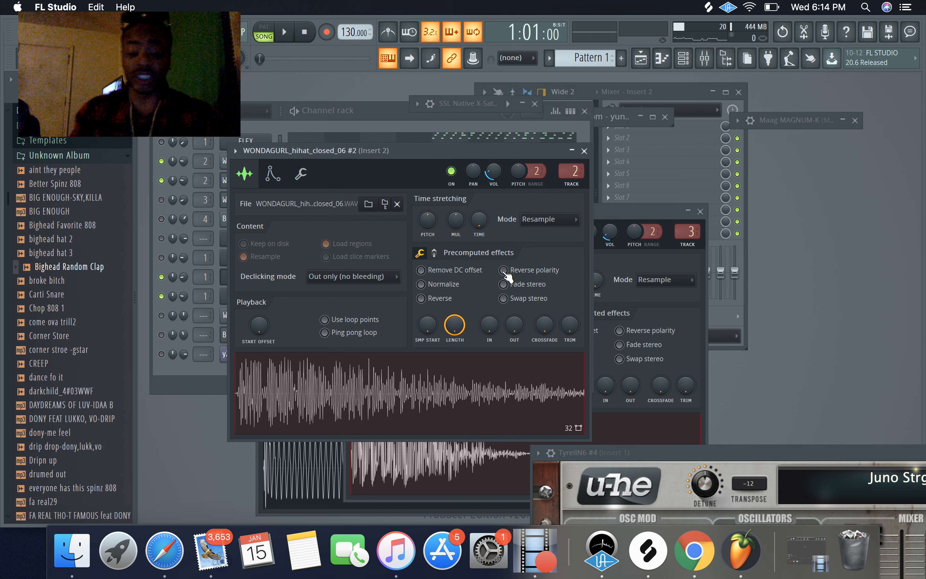
left_click(504, 270)
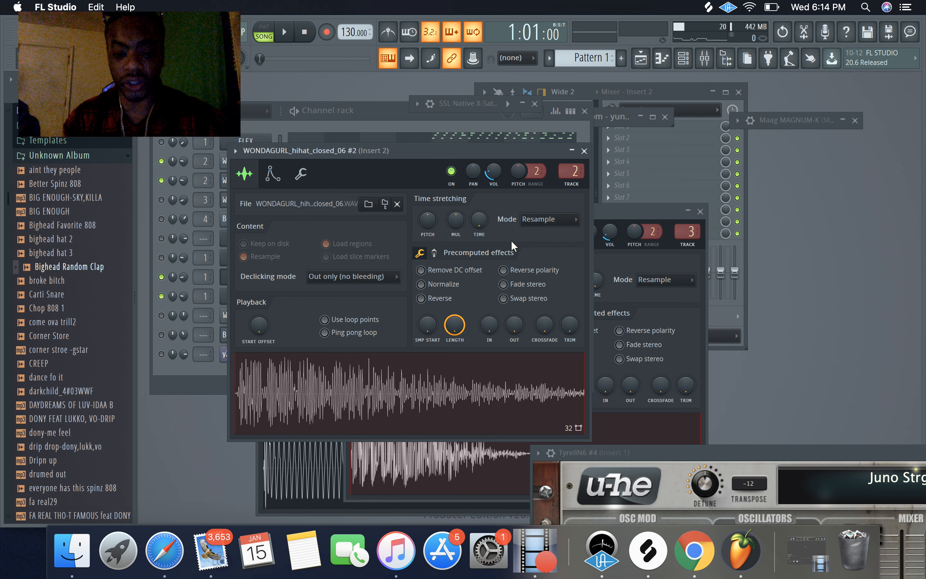
left_click(420, 284)
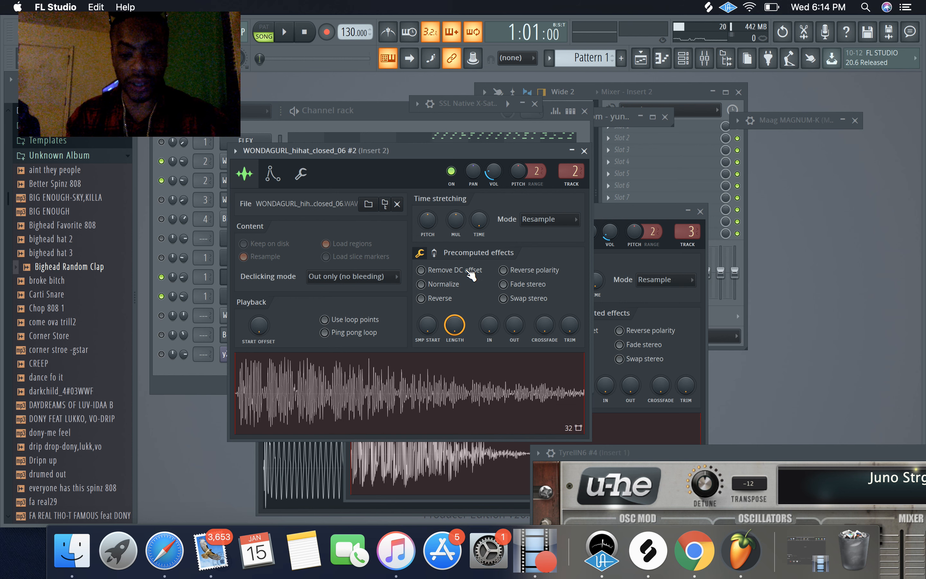
mouse_move(388, 232)
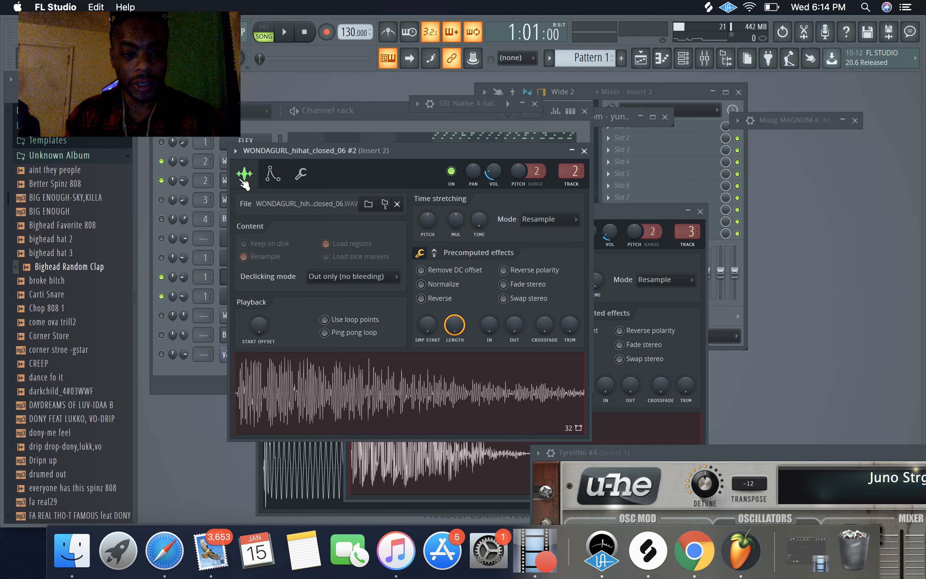
Step: Switch the clone's Channel settings to the Miscellaneous functions page with the Arpeggiator
left_click(271, 173)
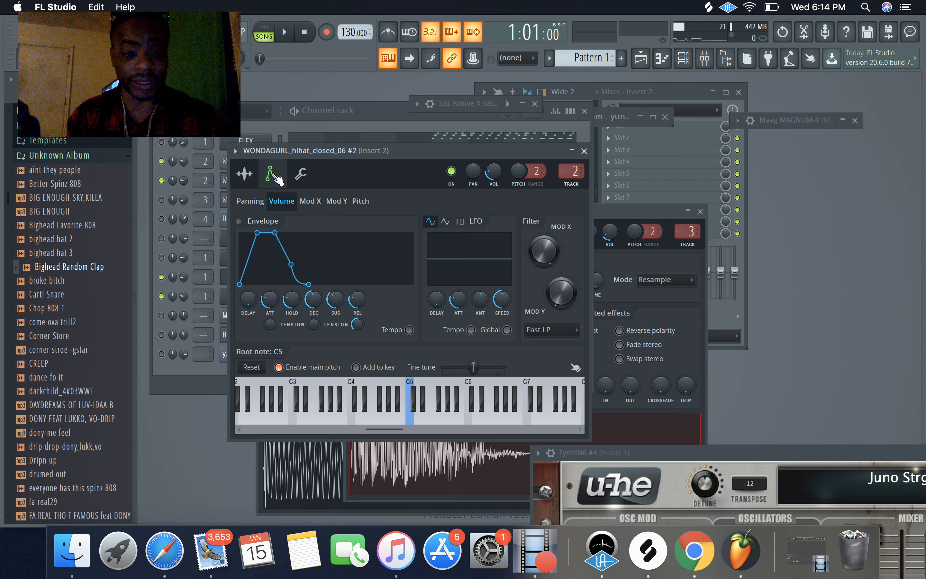
mouse_move(393, 177)
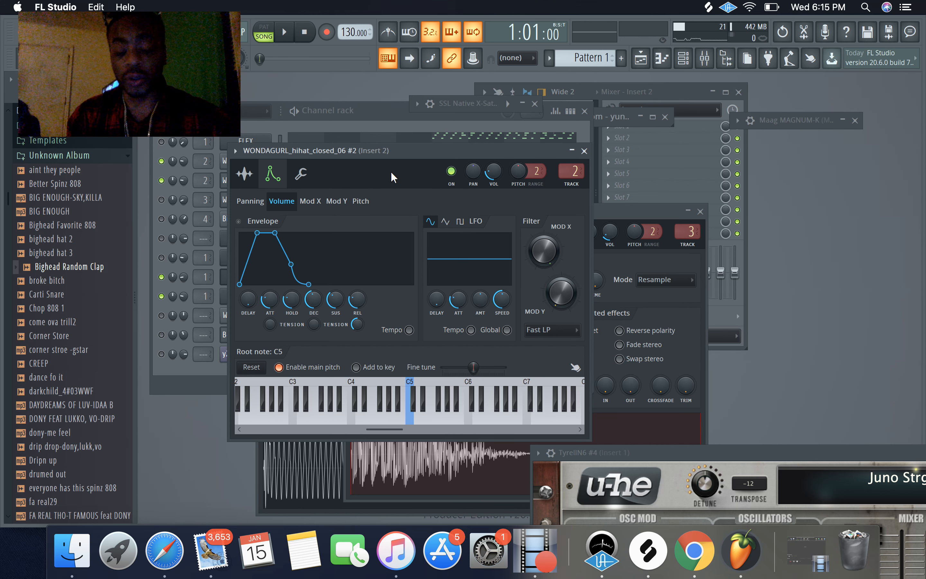
left_click(301, 173)
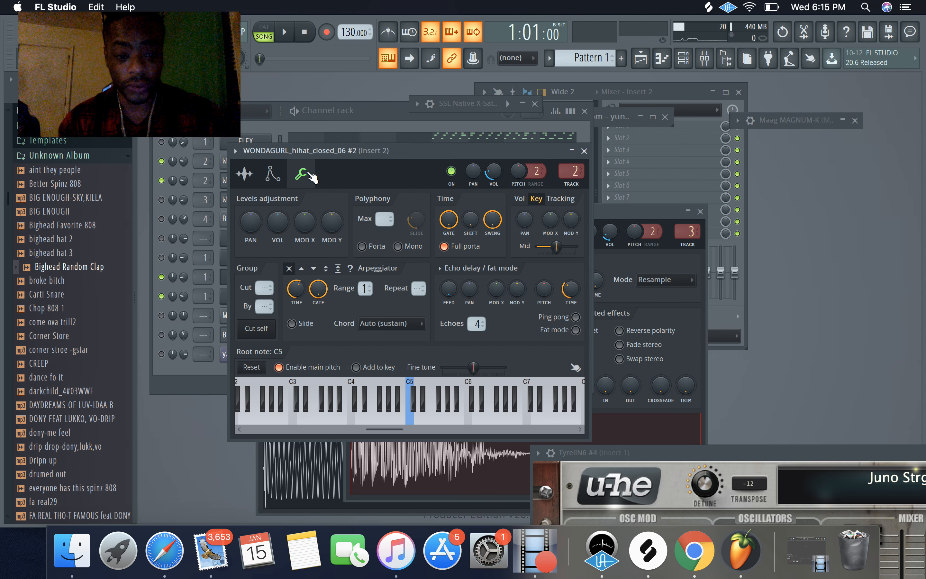
mouse_move(429, 177)
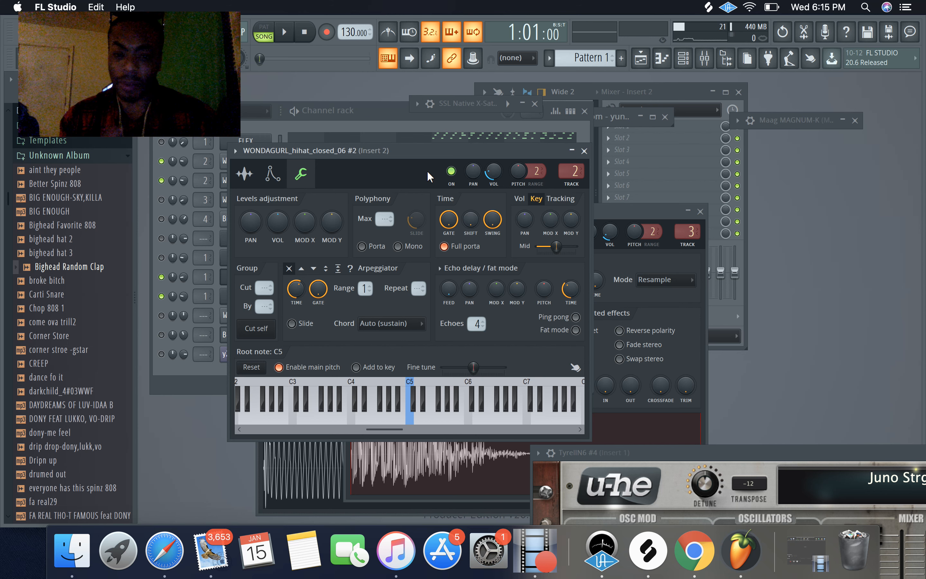
mouse_move(368, 124)
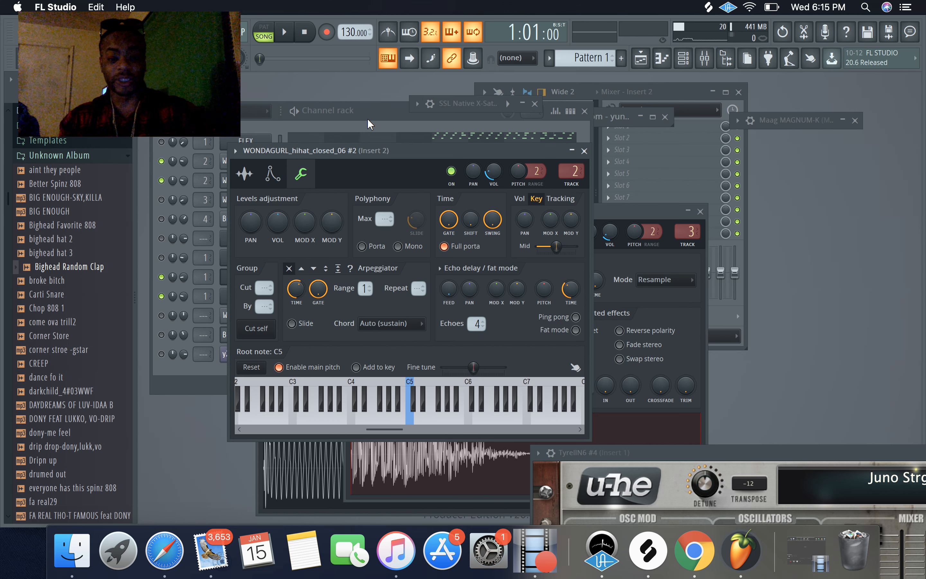
mouse_move(445, 158)
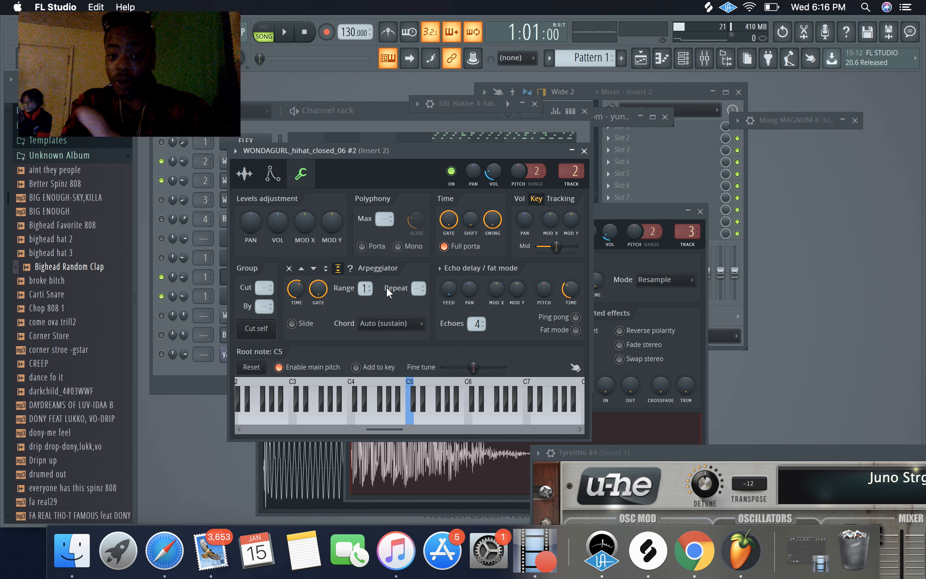
Step: Set the arpeggiator Repeat to 2 with Range 0
left_click(423, 402)
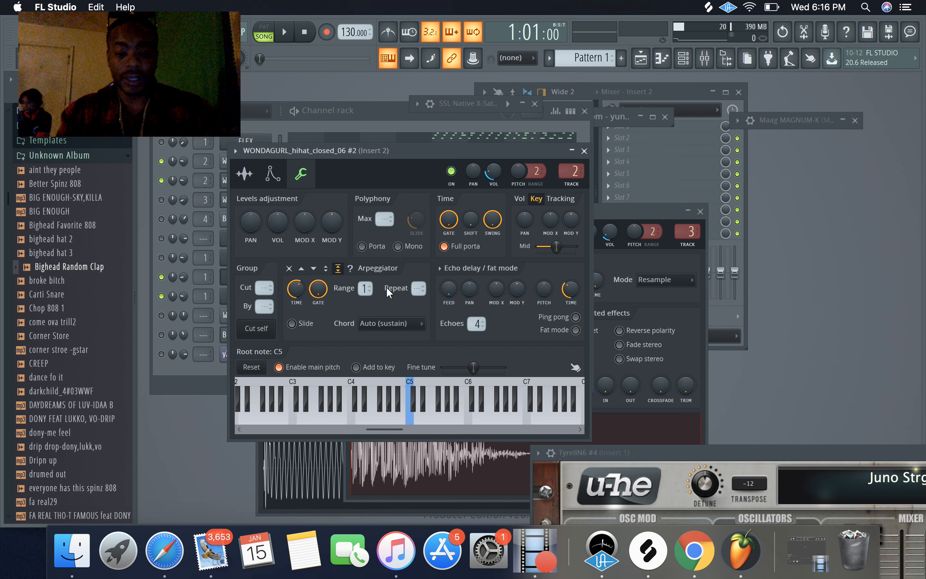
mouse_move(389, 292)
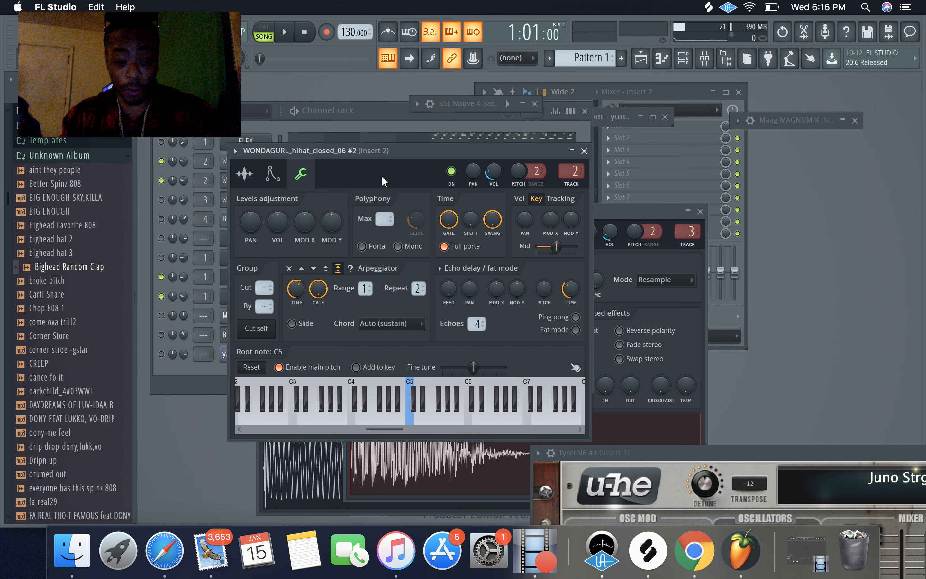
mouse_move(372, 210)
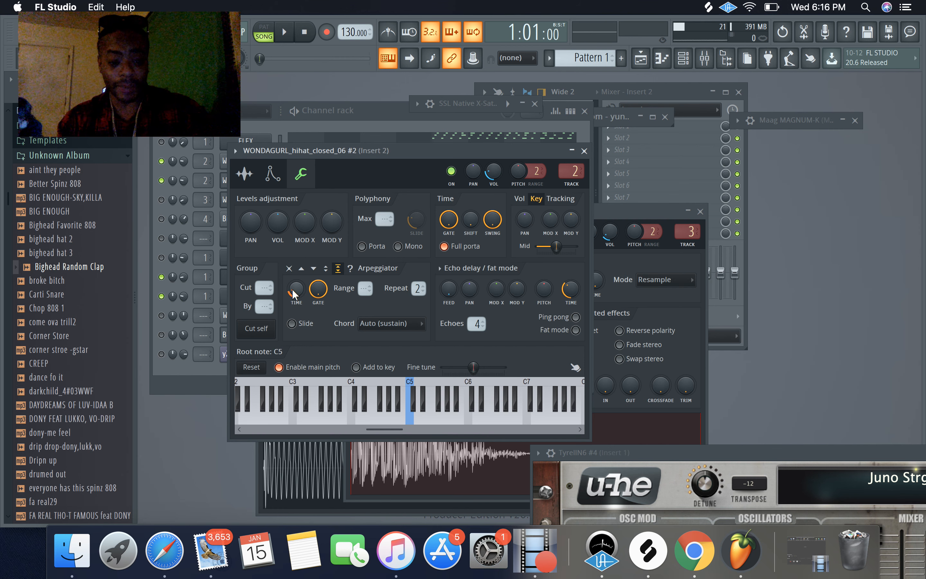
left_click(422, 404)
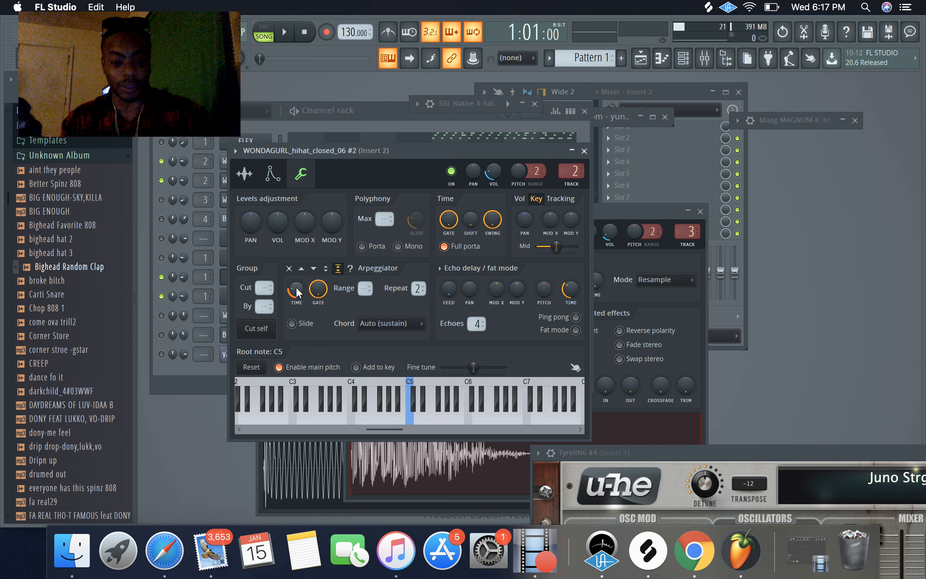
Step: Set the arpeggiator Time knob to 1/4 step
right_click(295, 287)
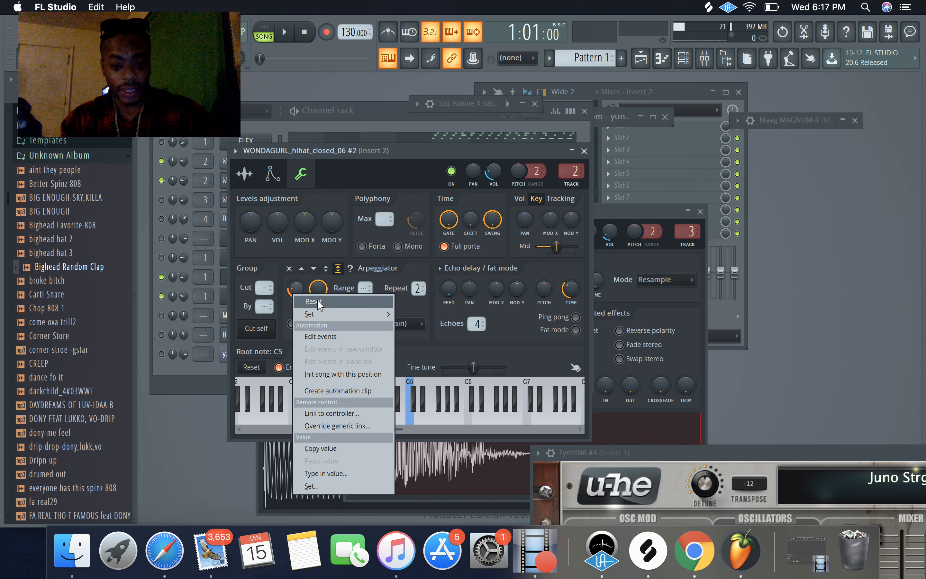
mouse_move(308, 314)
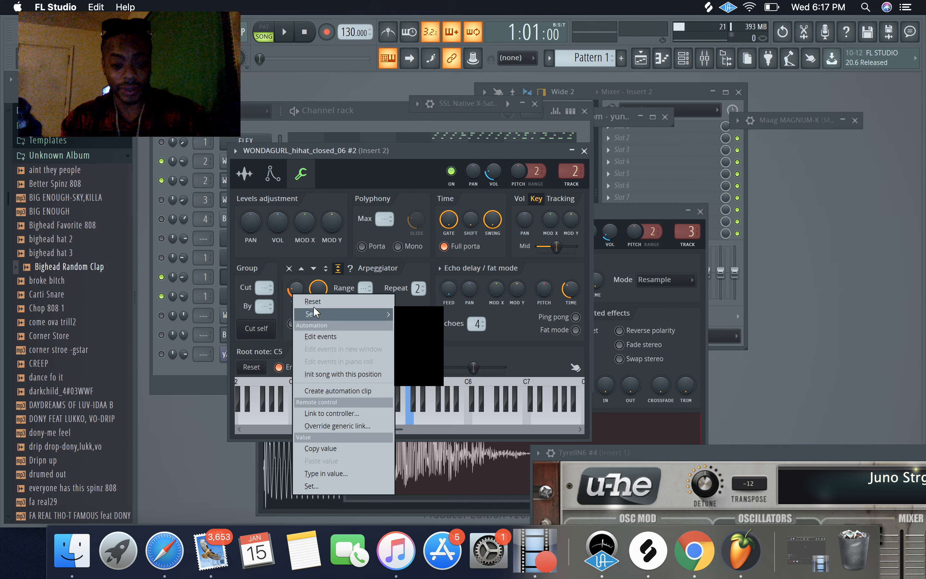
mouse_move(310, 314)
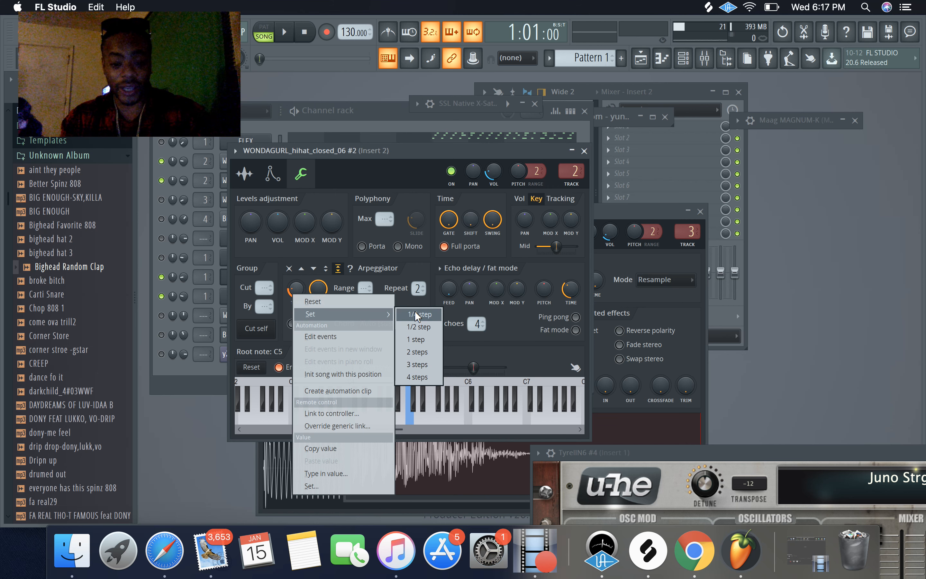
left_click(419, 319)
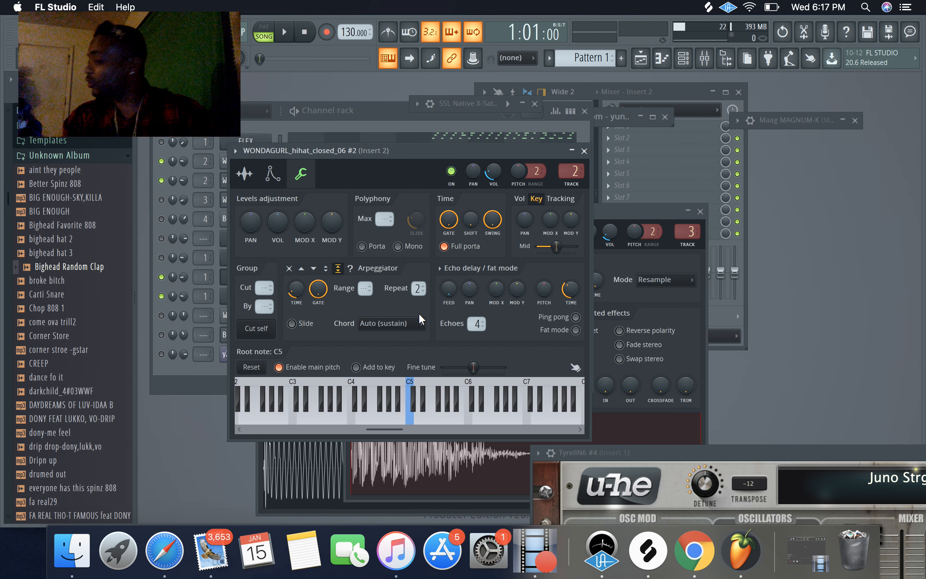
mouse_move(409, 310)
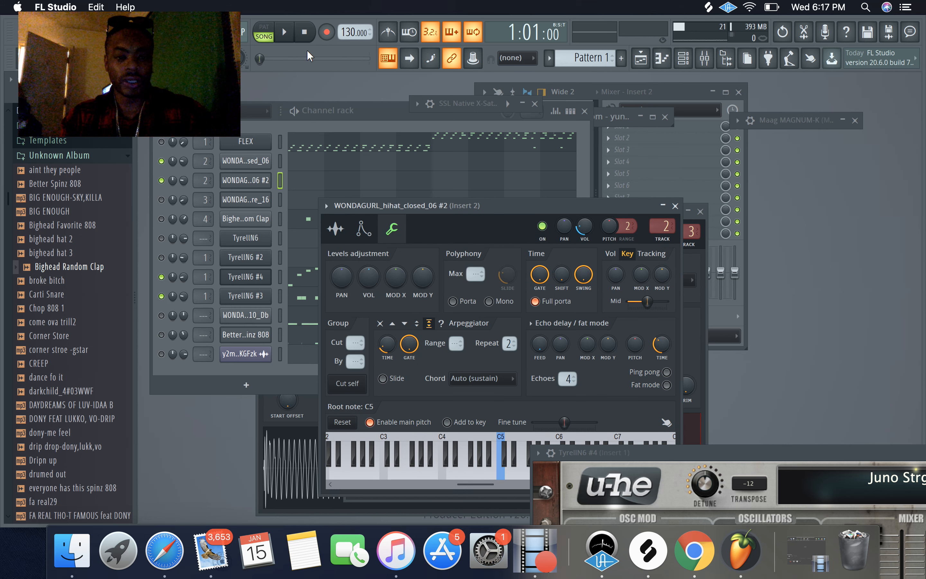
Step: Start the pattern playing so the arpeggiated hi-hat clone rolls
left_click(284, 32)
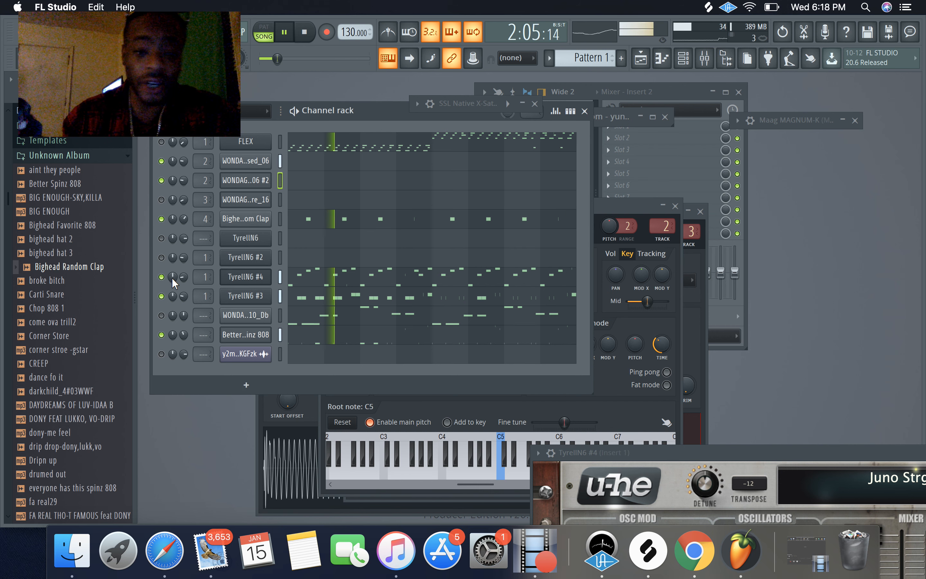
Step: Set the grid snap to 1/2 beat
left_click(532, 58)
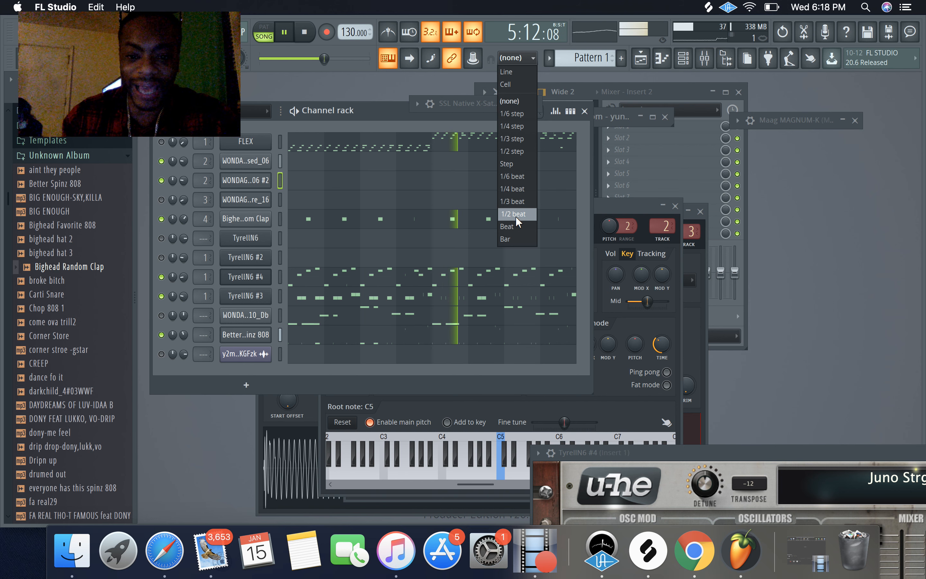
left_click(513, 213)
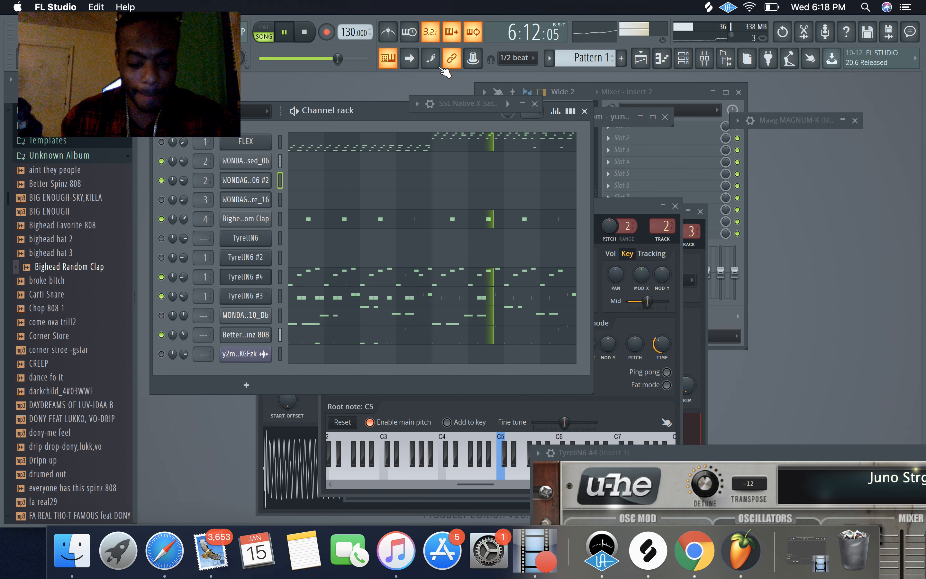